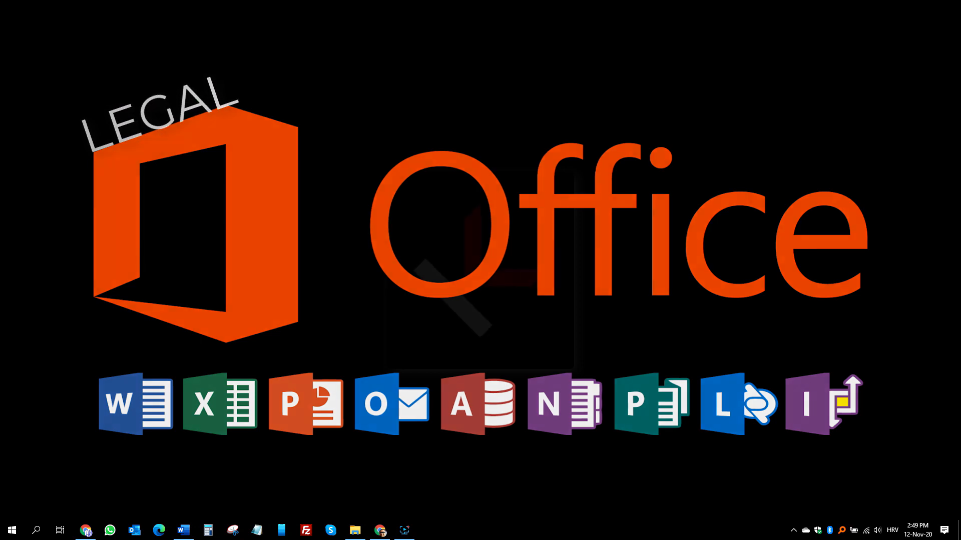
Launch Microsoft Store, search for 'office' and open the free Office app's page.
left_click(12, 529)
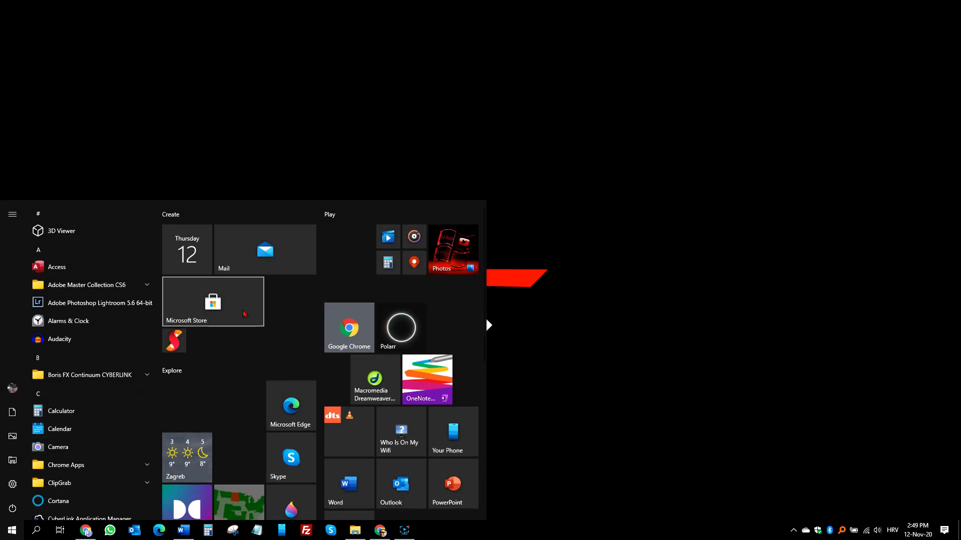
left_click(212, 301)
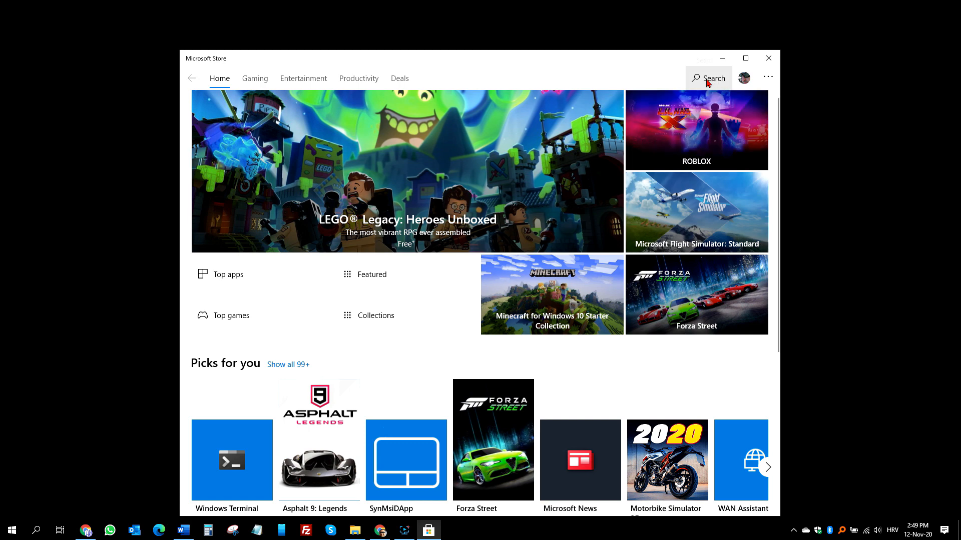
left_click(714, 78)
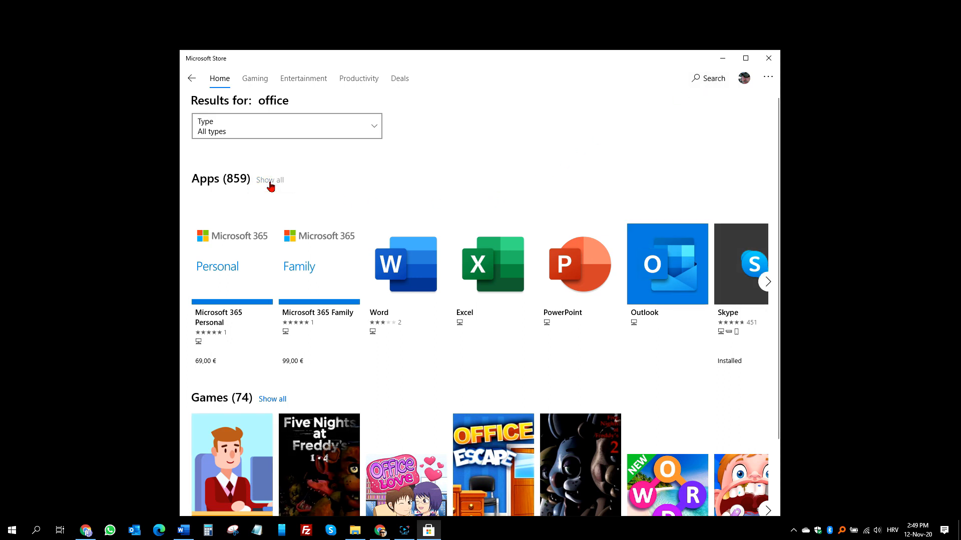
left_click(269, 180)
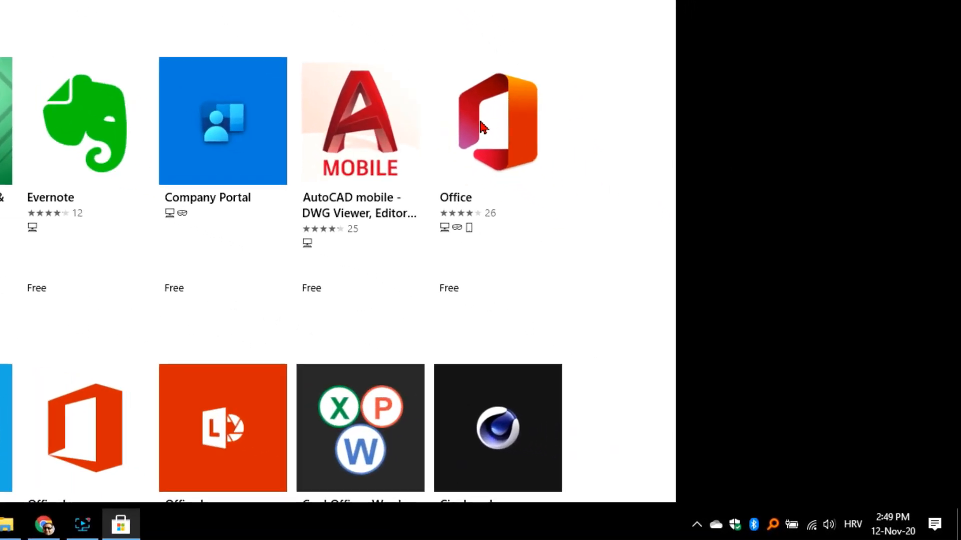
left_click(494, 122)
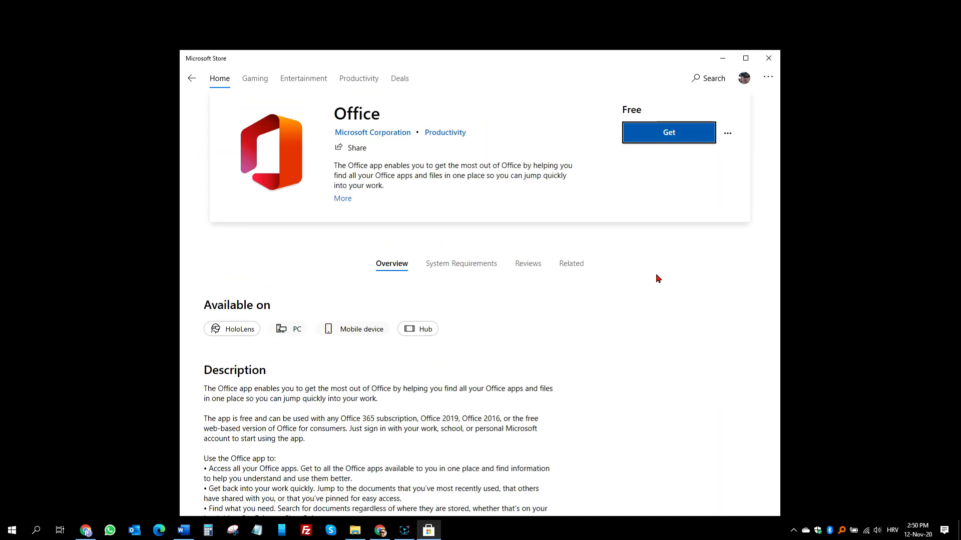
Get the free Office app and sign in on Office on the web.
left_click(669, 133)
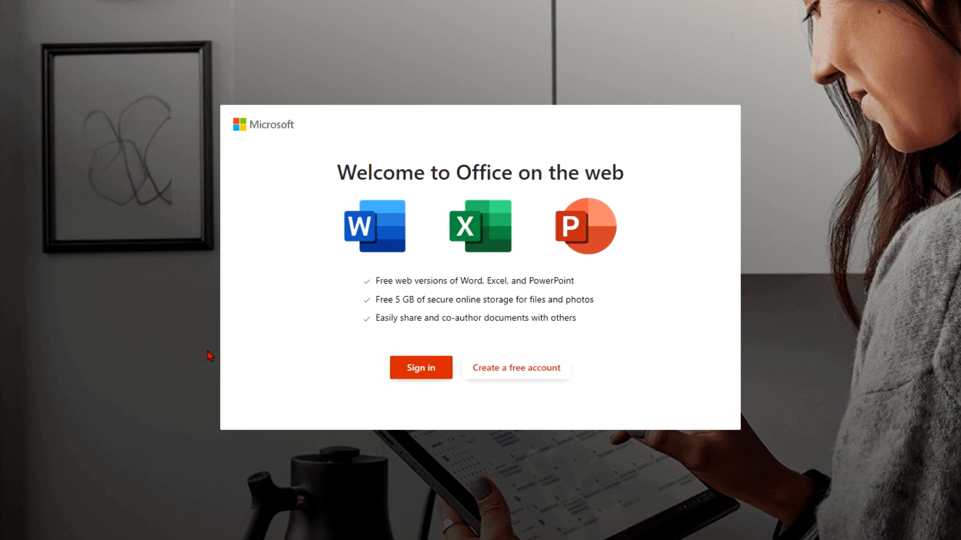
mouse_move(420, 381)
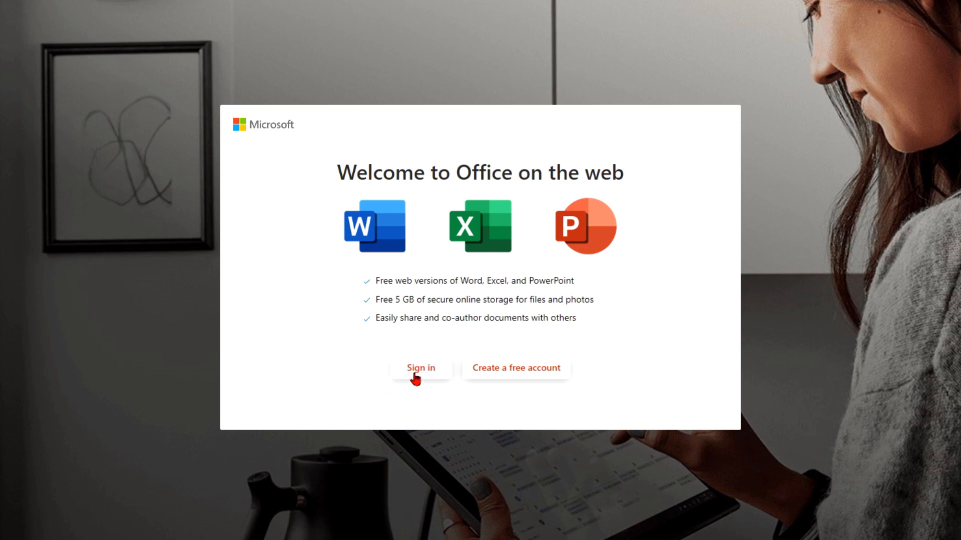
left_click(420, 368)
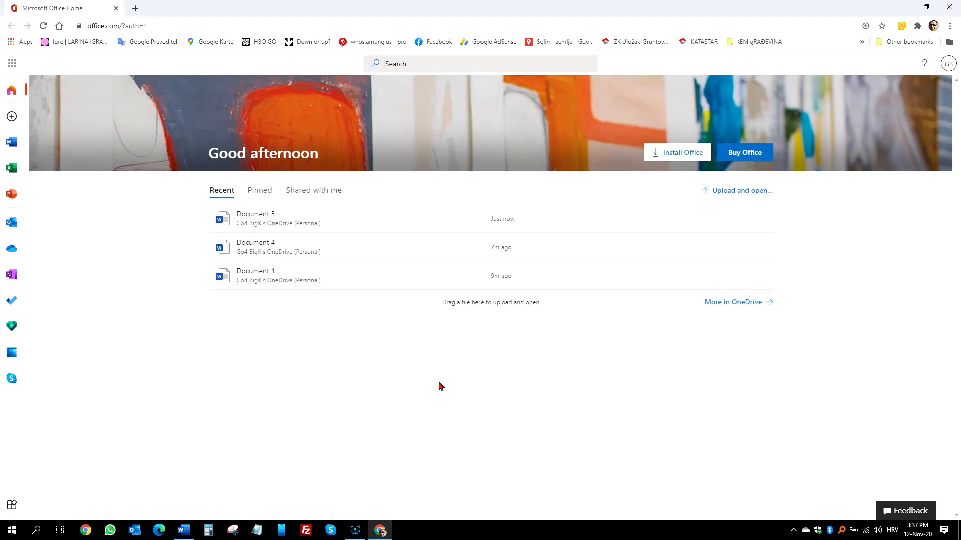
mouse_move(434, 387)
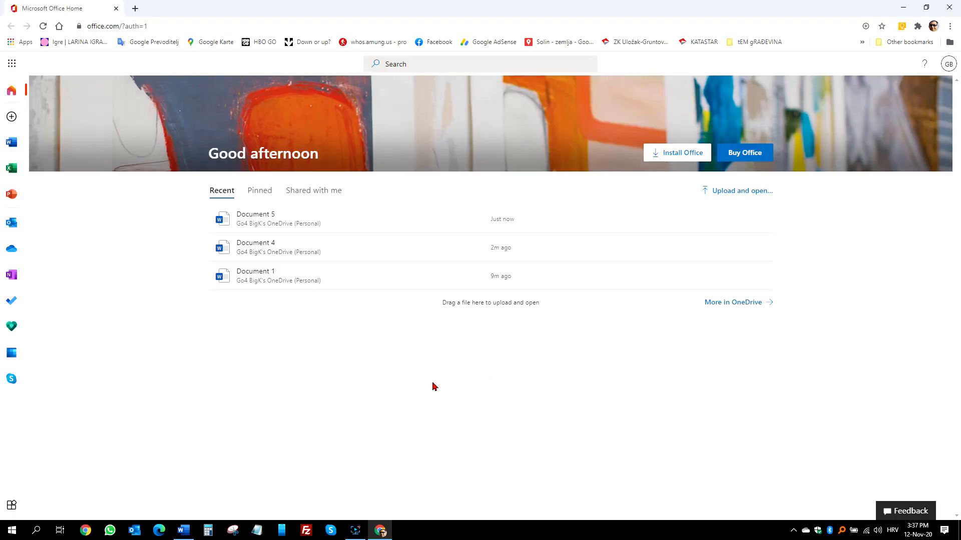
mouse_move(643, 183)
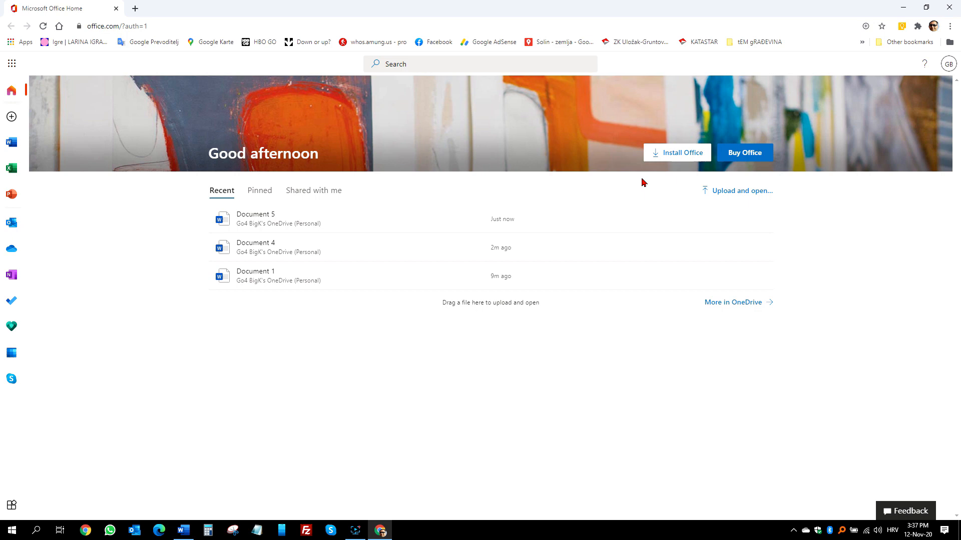
Review the Install Office and Buy Office offers, close the Microsoft 365 dialog, then open Word.
left_click(677, 152)
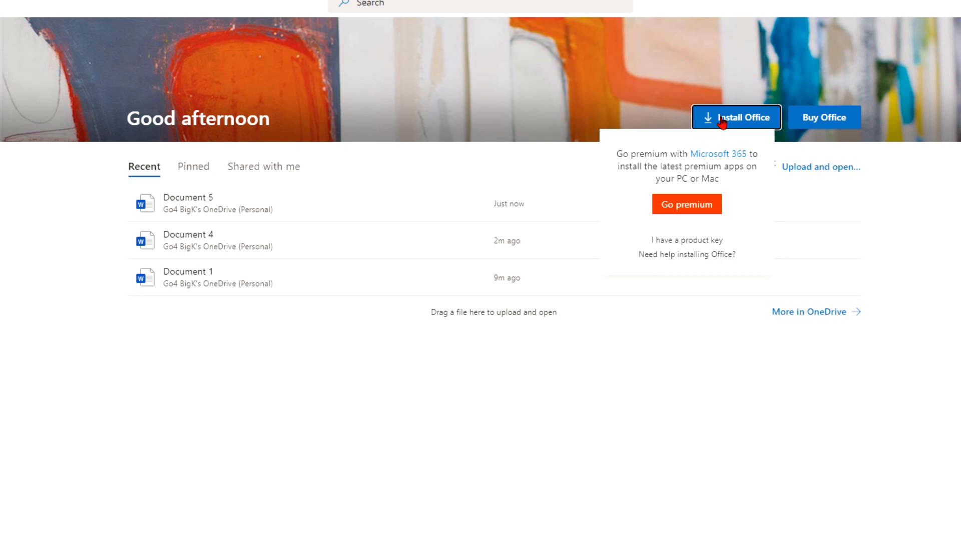
mouse_move(823, 129)
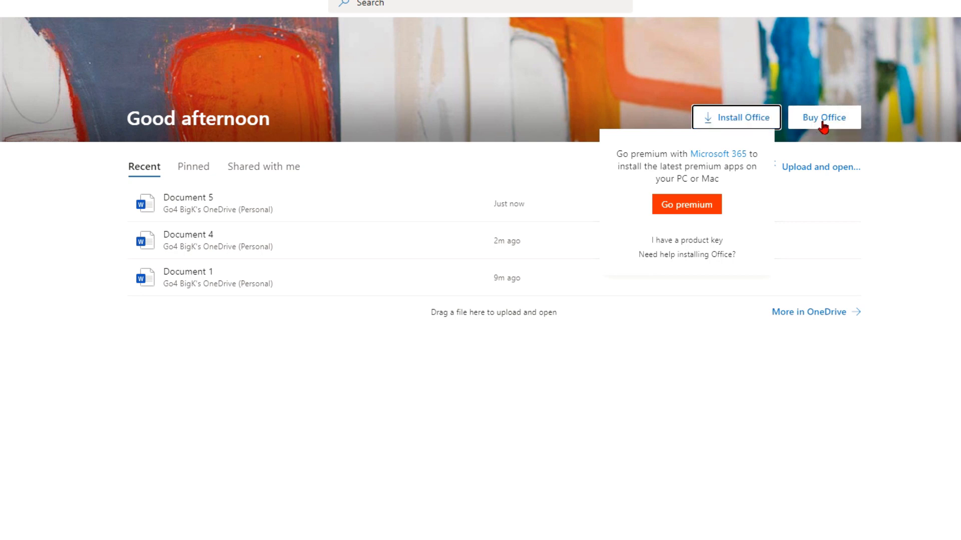
left_click(823, 117)
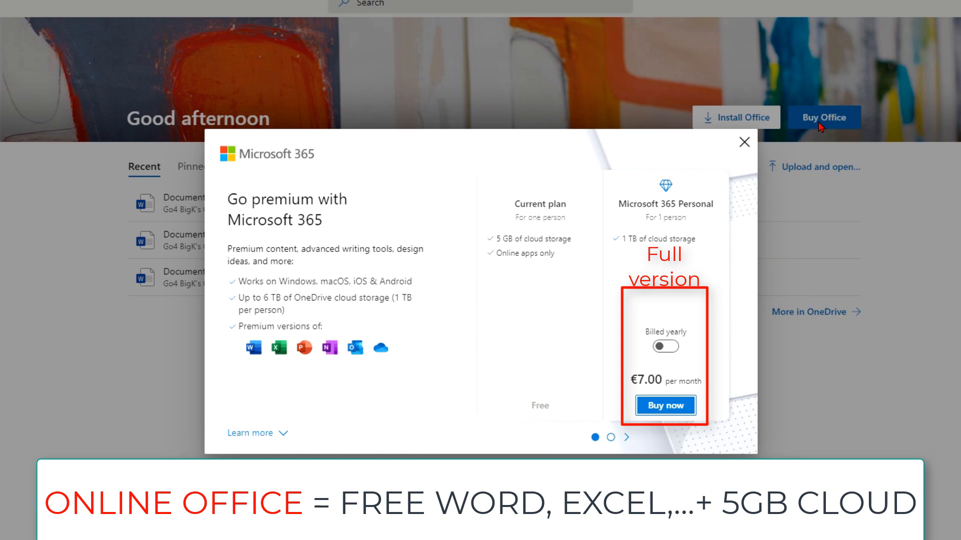
left_click(745, 142)
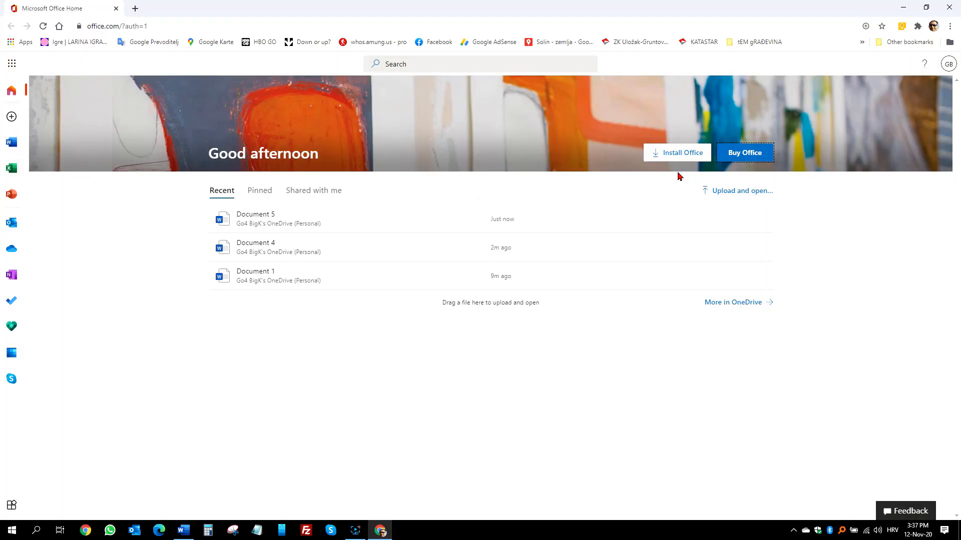
left_click(11, 142)
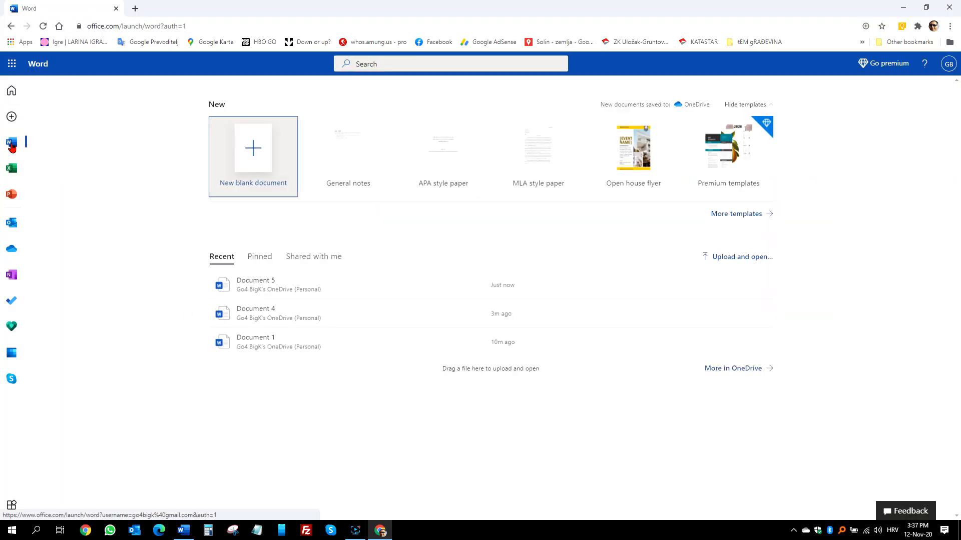
Create a blank document reading 'This is all working just fine.' and rename it Test 1.
left_click(252, 147)
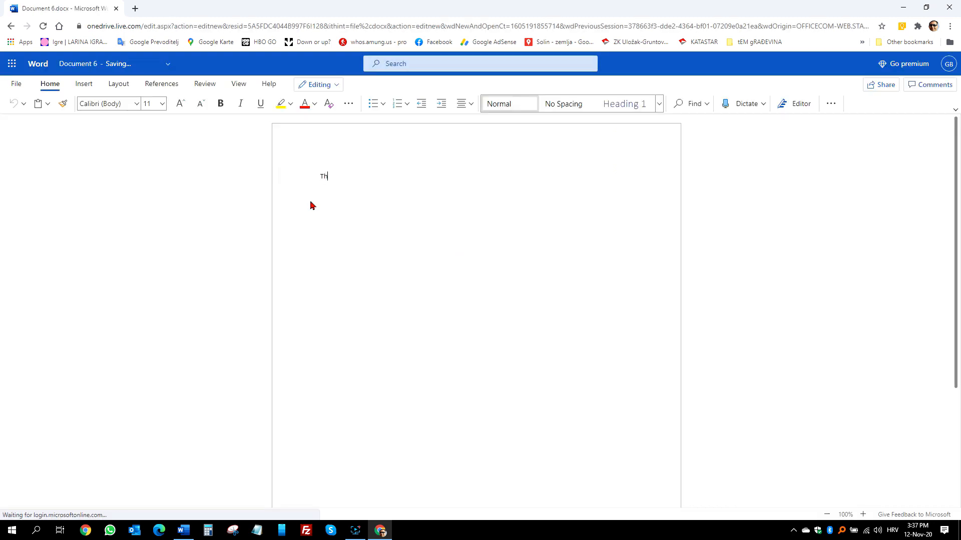
type("This is all working just fine.")
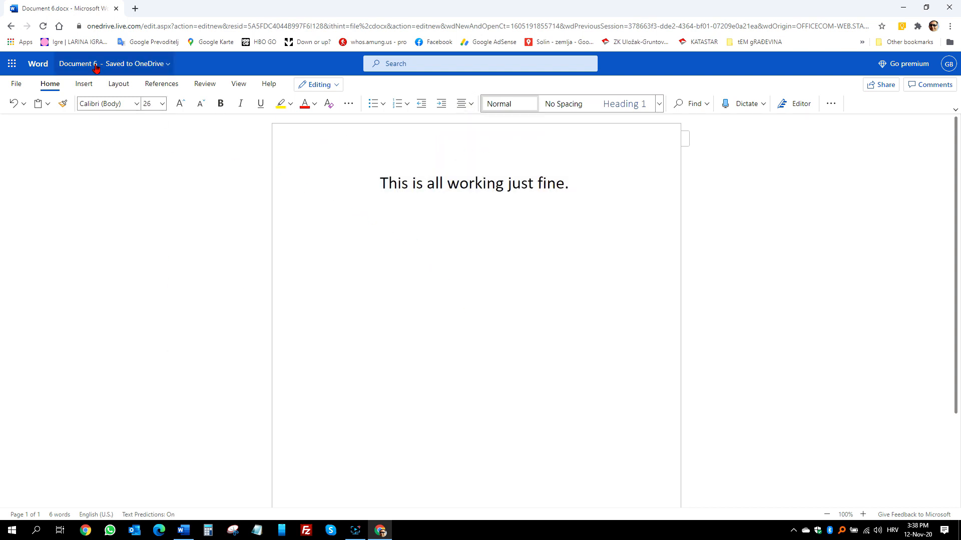
left_click(80, 64)
type("Test 1")
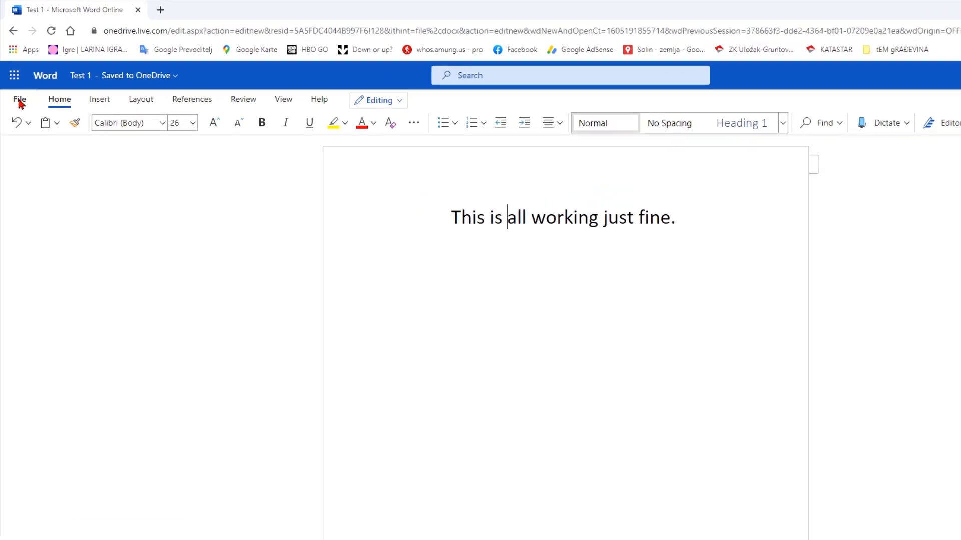
left_click(18, 100)
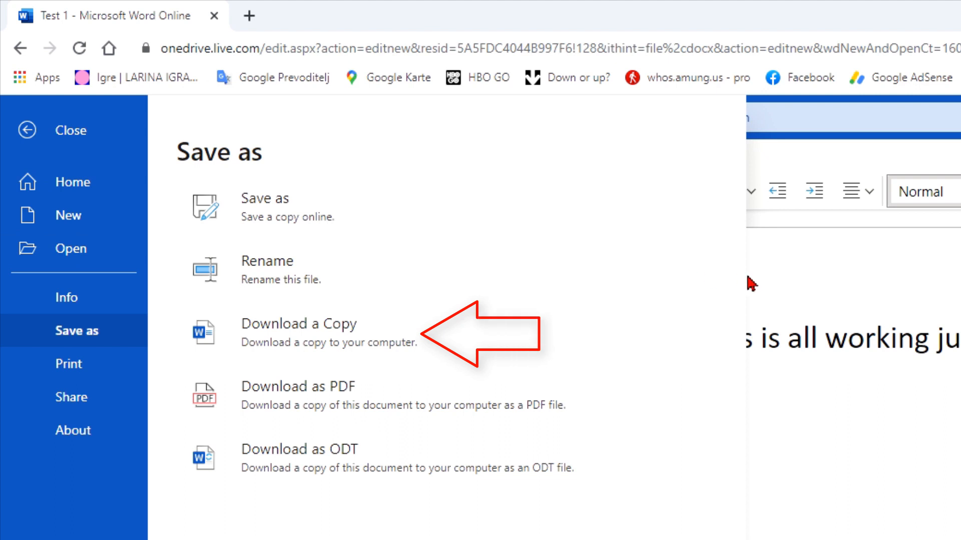
mouse_move(730, 287)
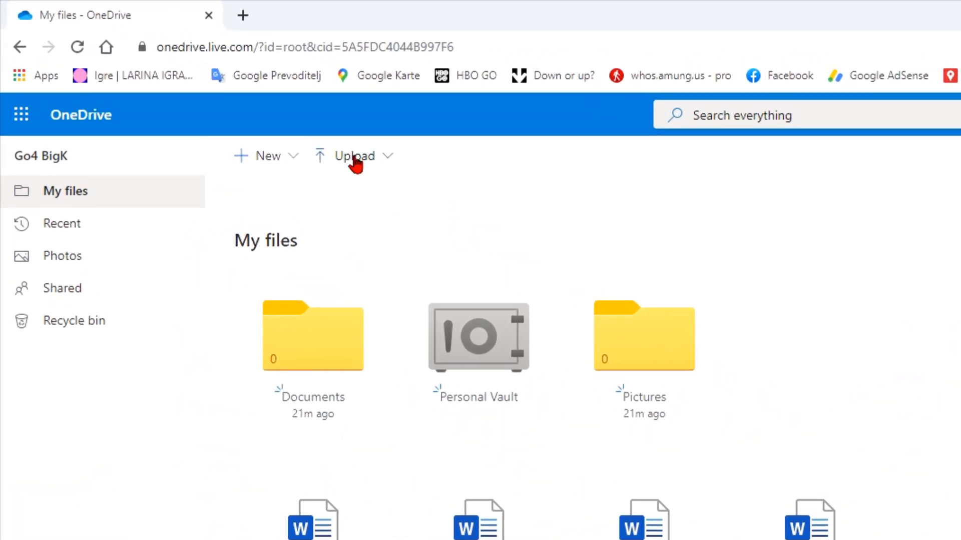
Upload Ponuda Shimadzu from Desktop > BizComHr > Shimadzu into My files and open it.
left_click(355, 155)
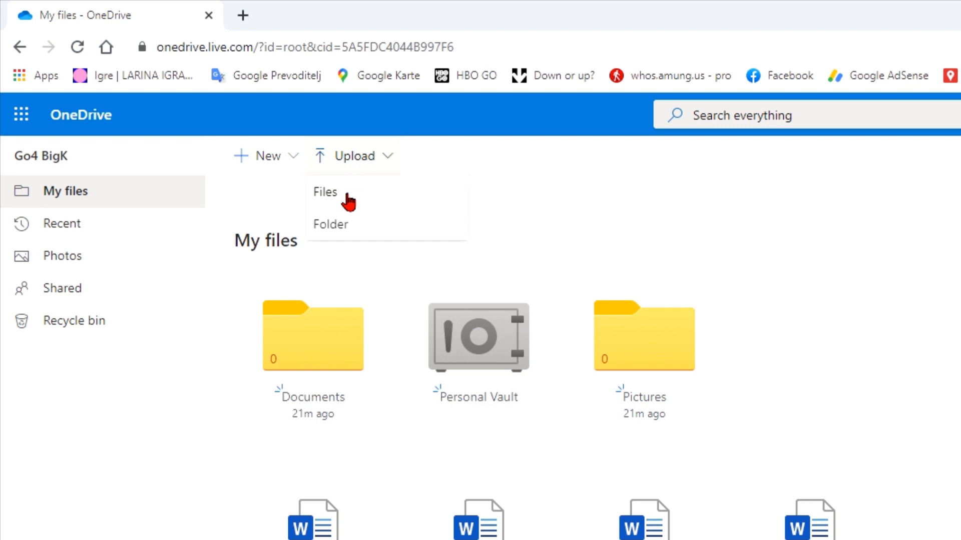
left_click(324, 192)
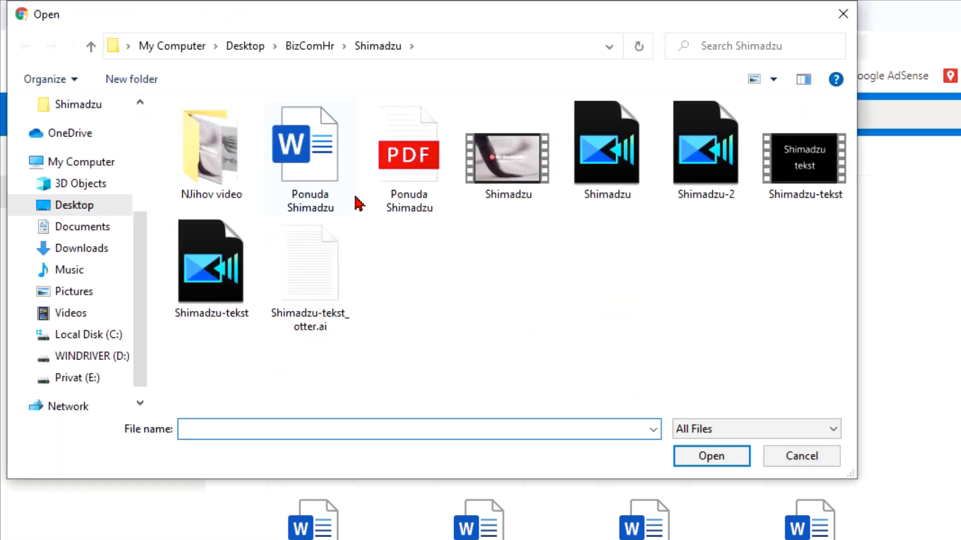
left_click(307, 147)
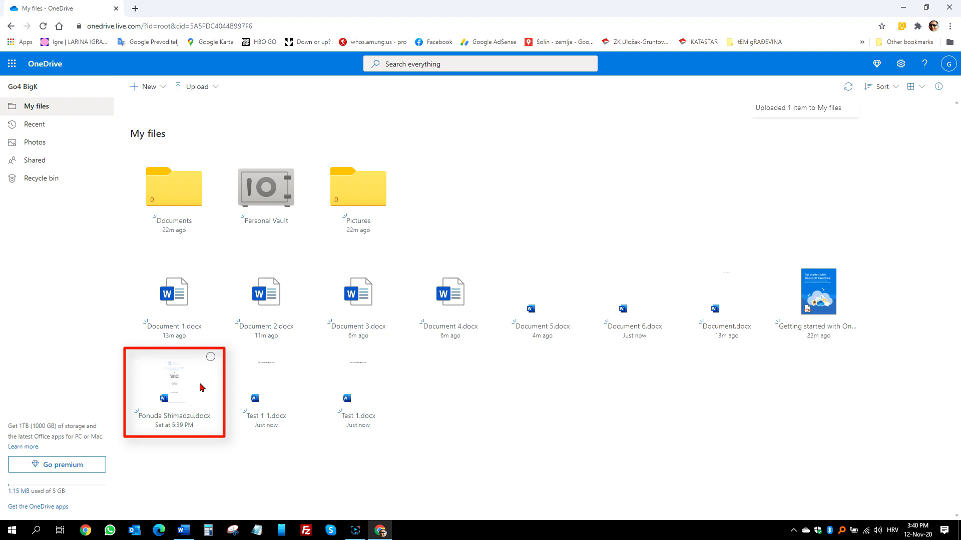
mouse_move(183, 372)
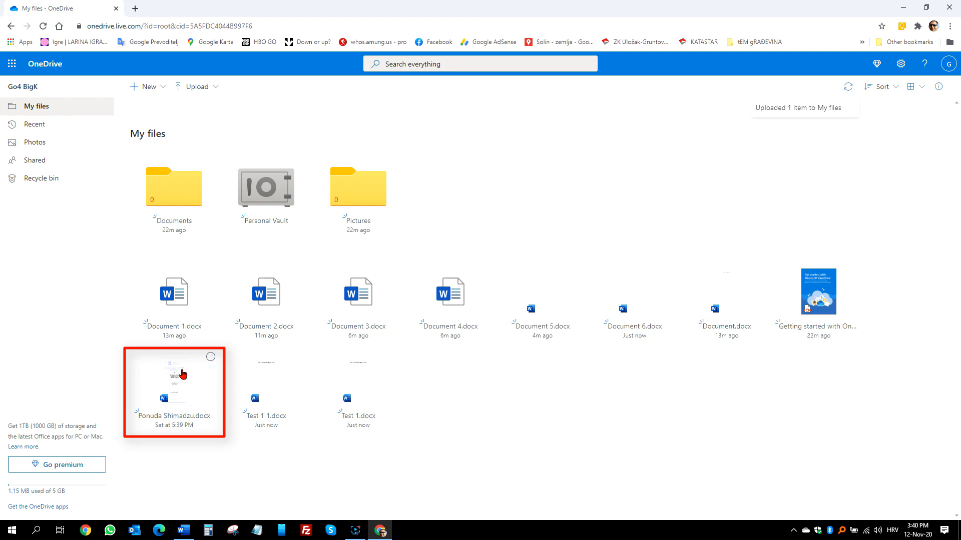
double_click(174, 381)
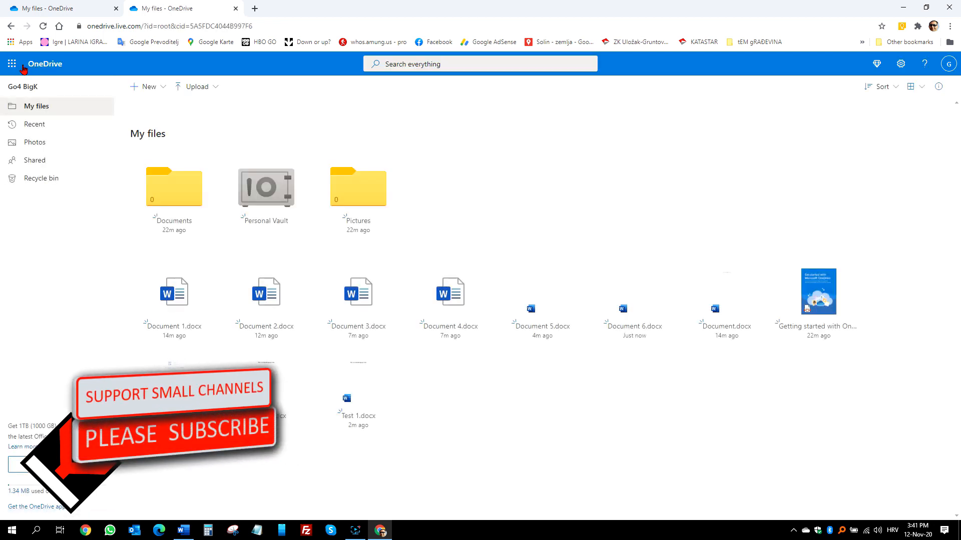
Expand the app launcher to All apps and scroll through the list.
left_click(11, 63)
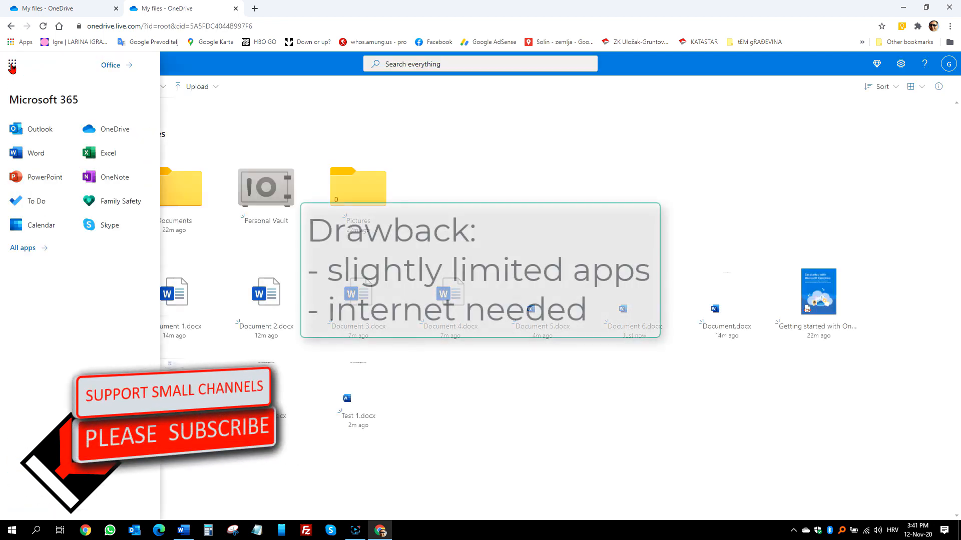
left_click(22, 247)
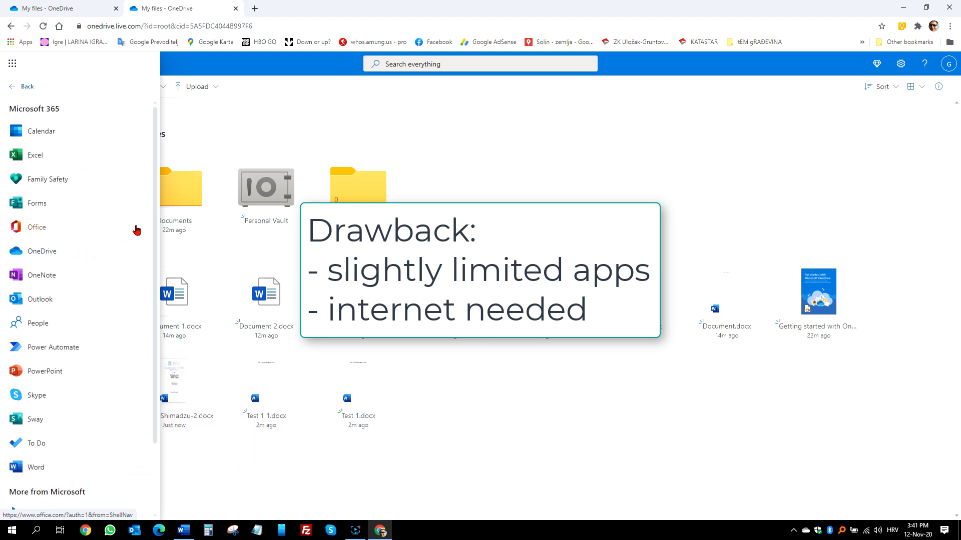
scroll("down", 3)
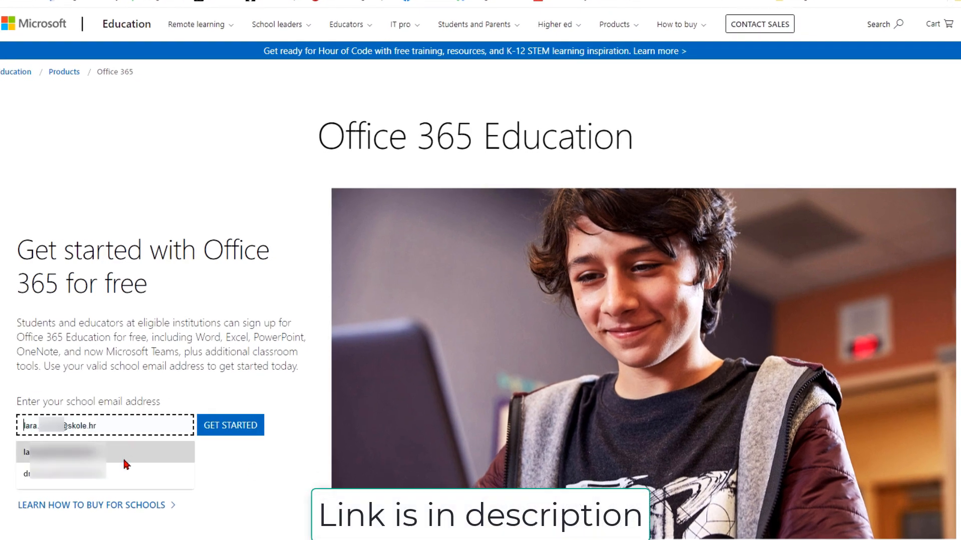
Use the saved school email, sign up as a student, and log in through AAI@EduHr.
left_click(230, 426)
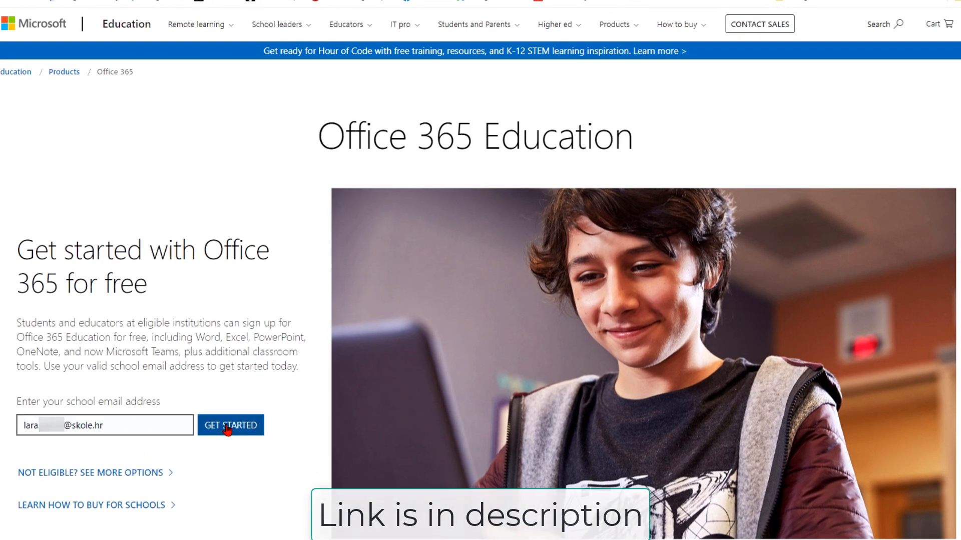
left_click(230, 425)
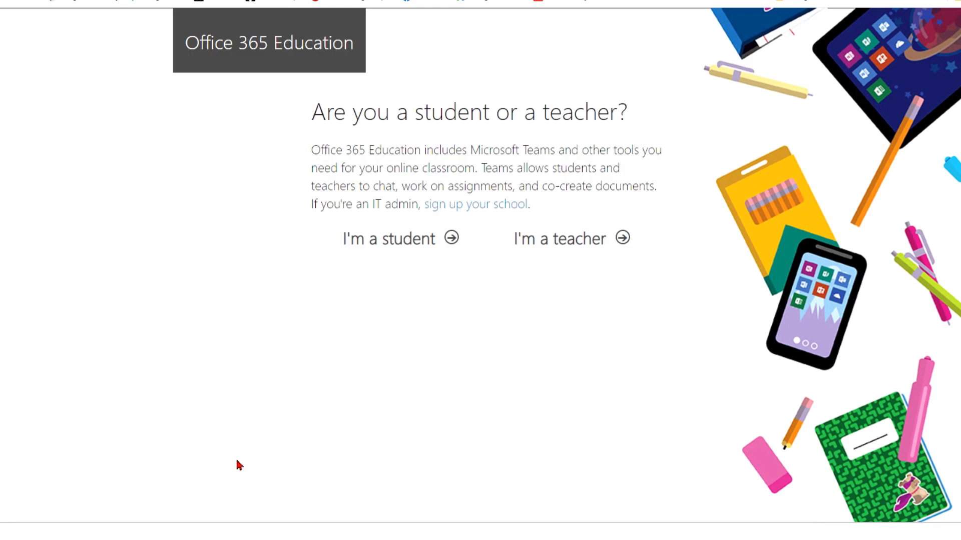
mouse_move(390, 334)
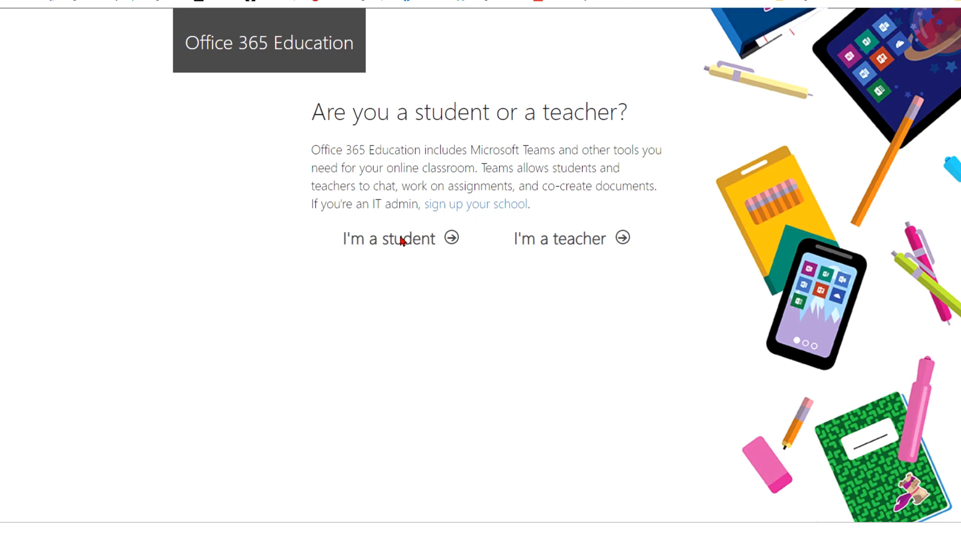
left_click(399, 239)
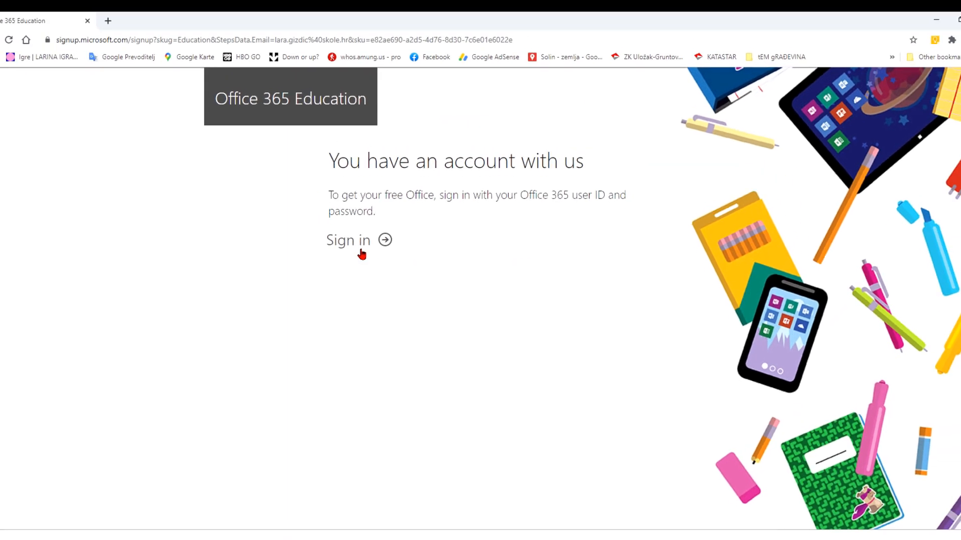
left_click(348, 240)
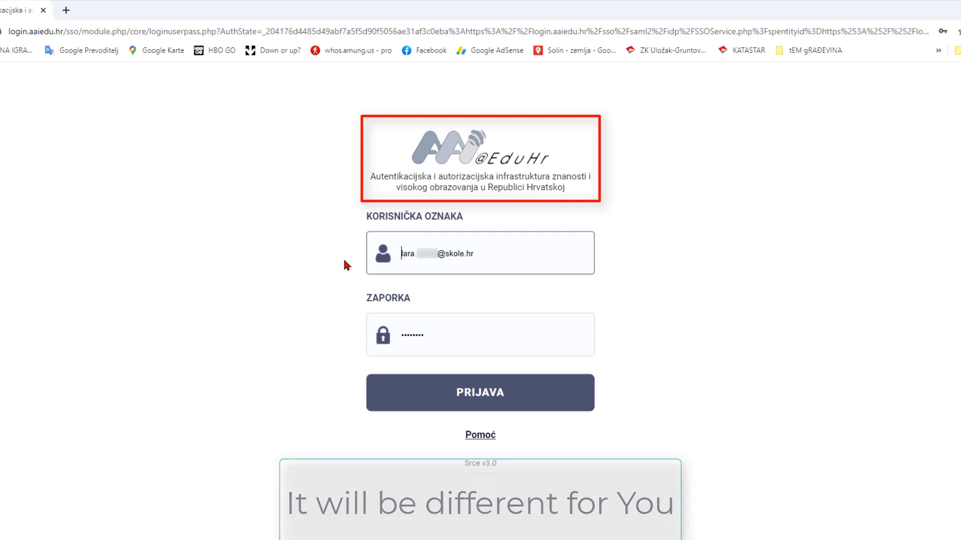
left_click(480, 393)
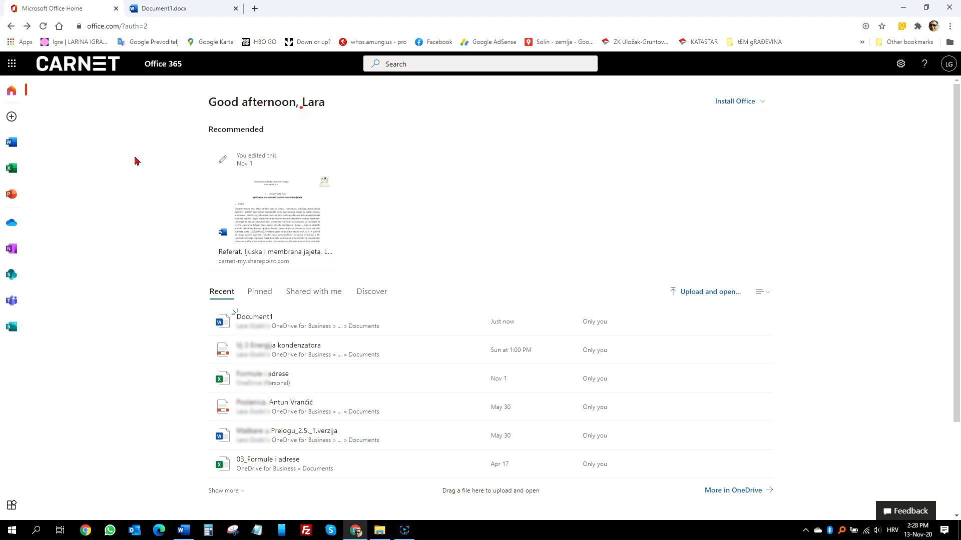
Download the OfficeSetup installer for the Office 365 apps and close the installation guide.
double_click(313, 101)
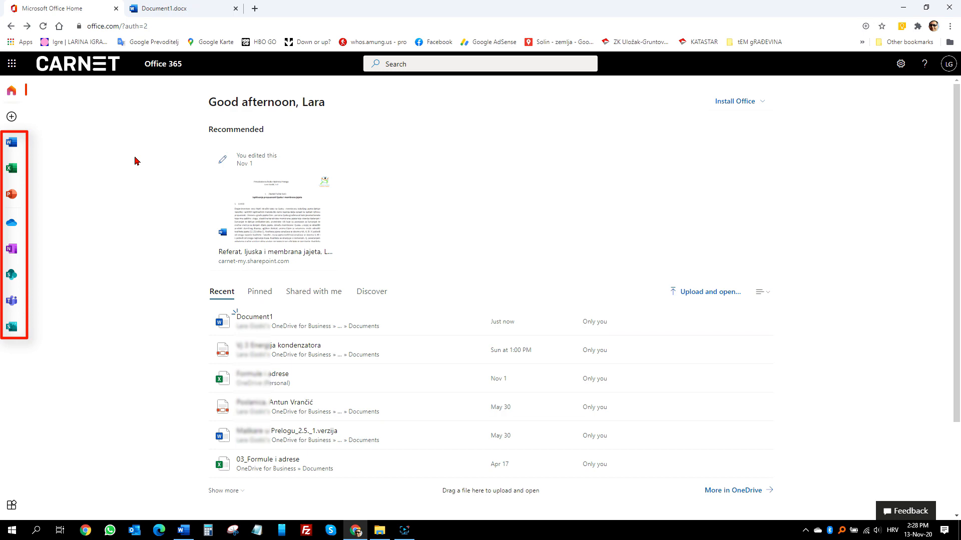
mouse_move(771, 114)
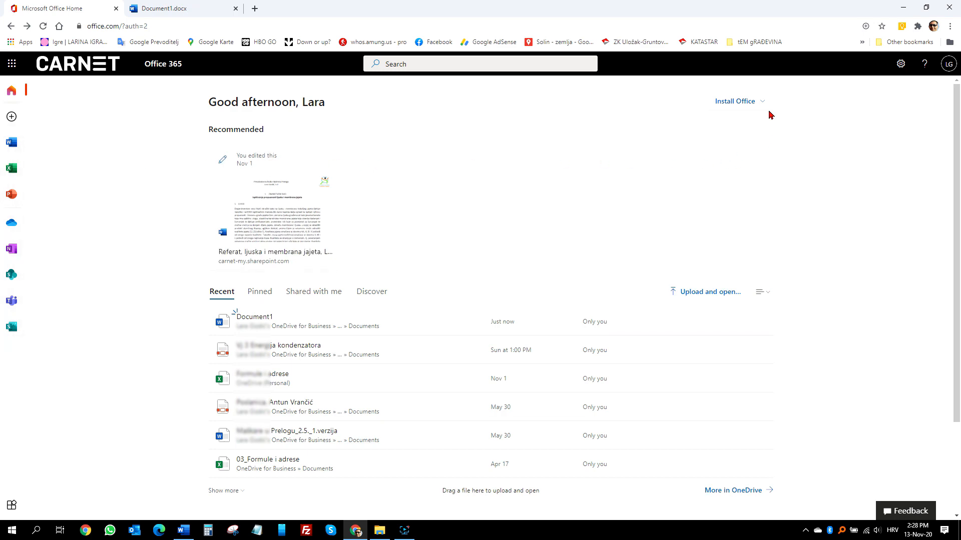
left_click(735, 101)
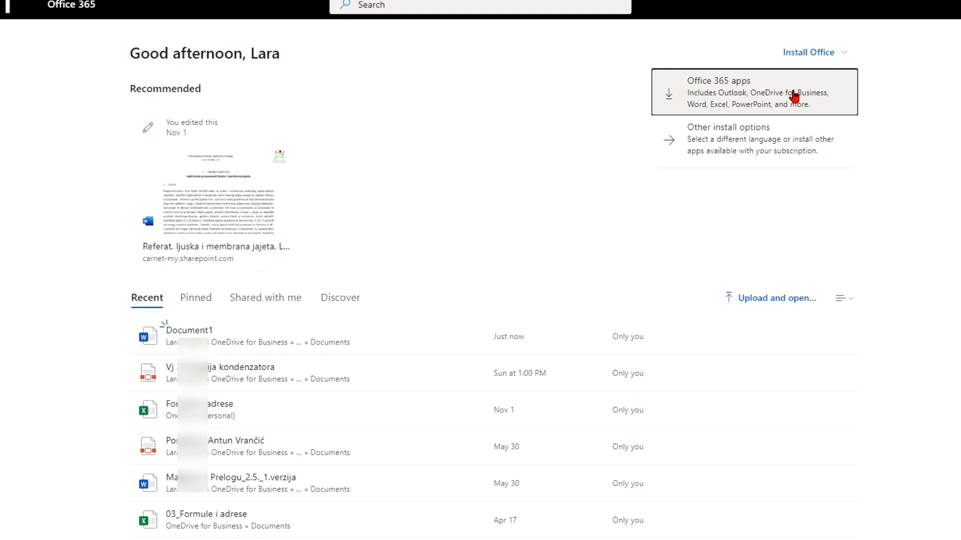
left_click(749, 92)
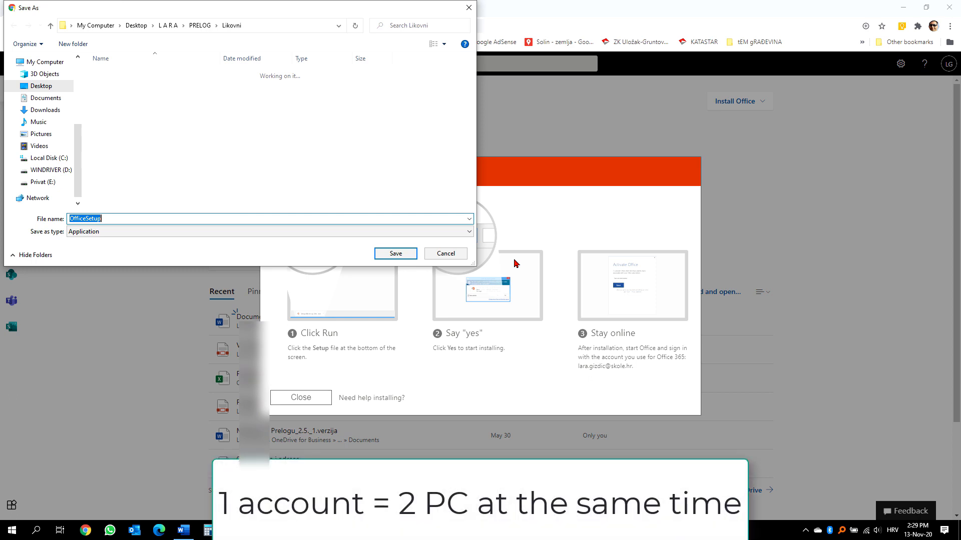
mouse_move(527, 263)
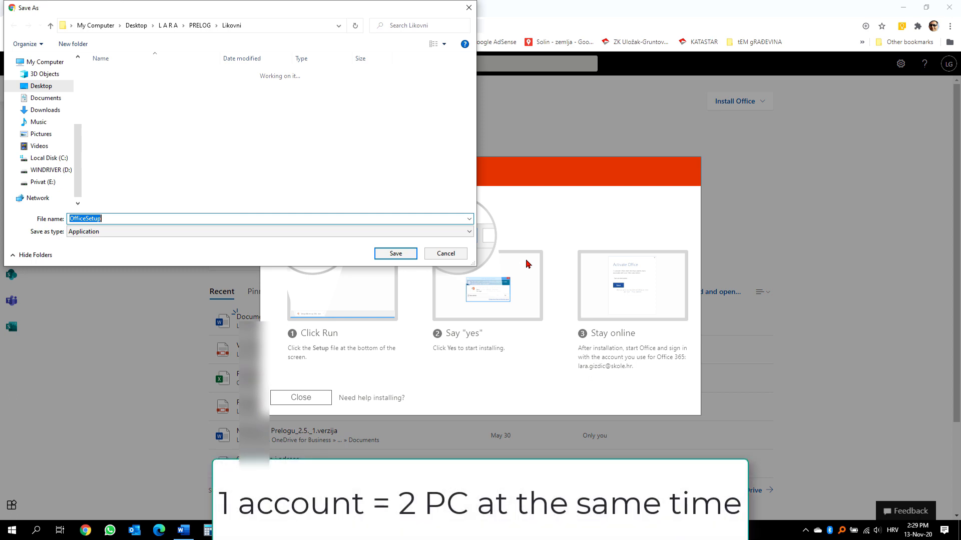
mouse_move(447, 249)
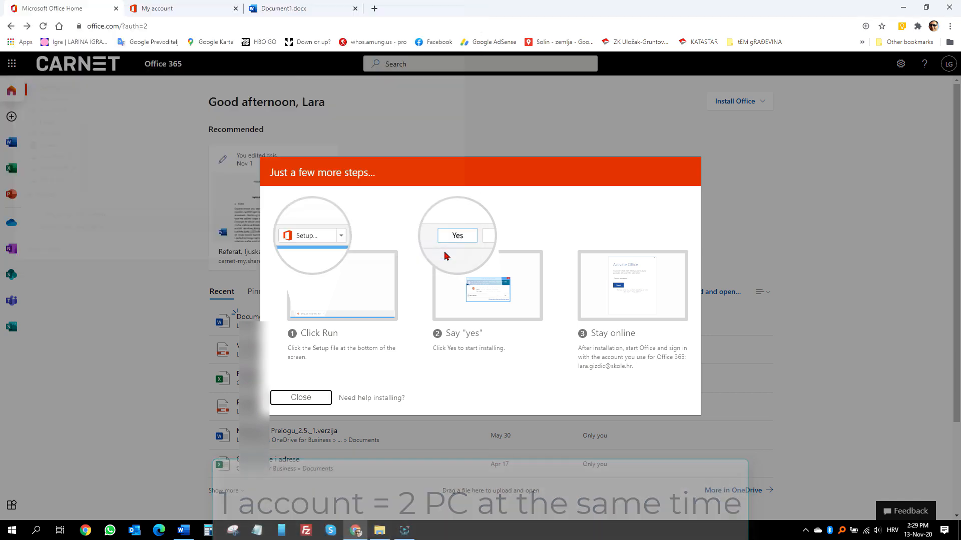
left_click(300, 398)
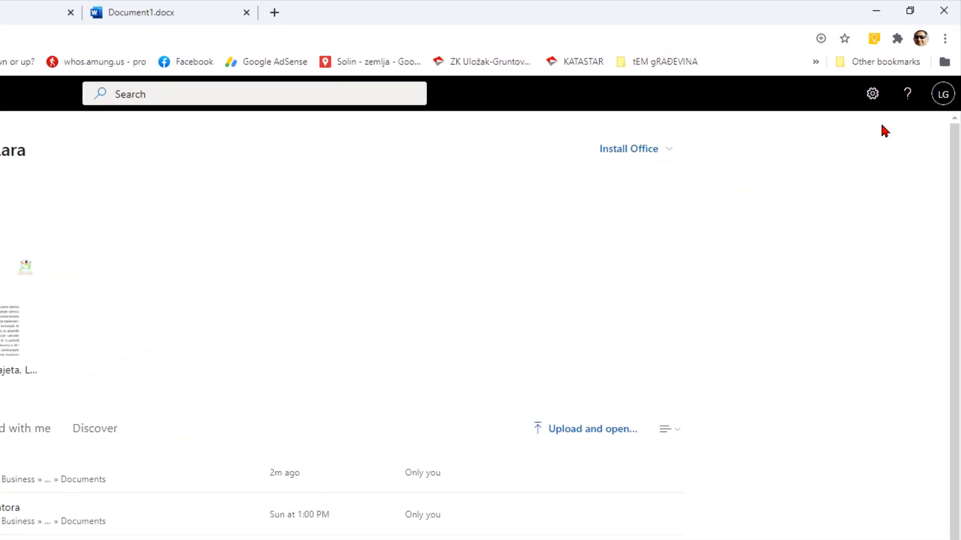
mouse_move(945, 95)
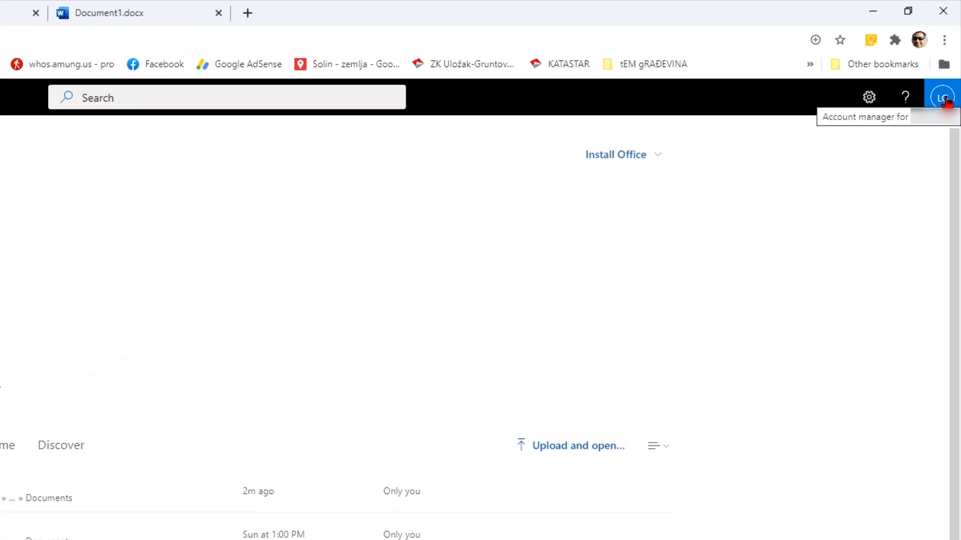
Open the account manager from the initials icon in the top-right corner.
left_click(943, 97)
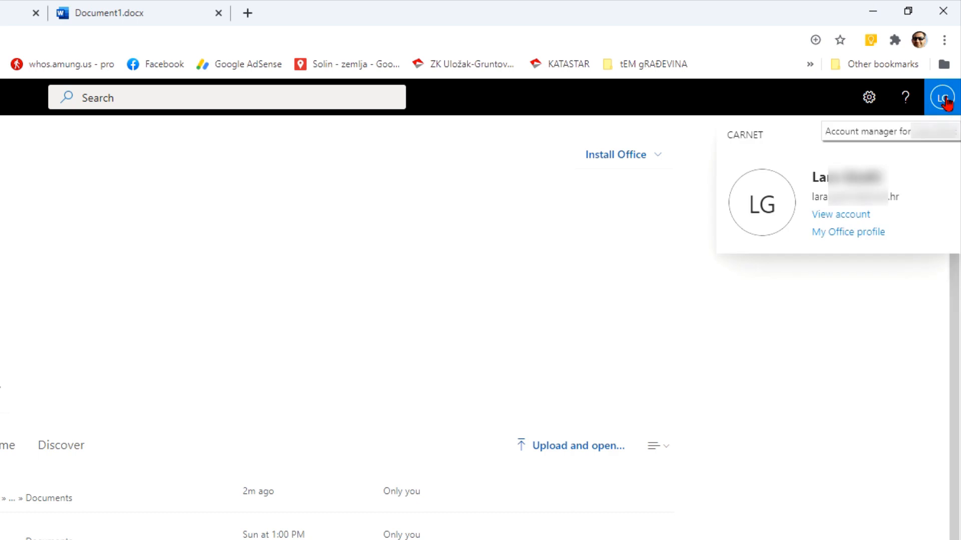